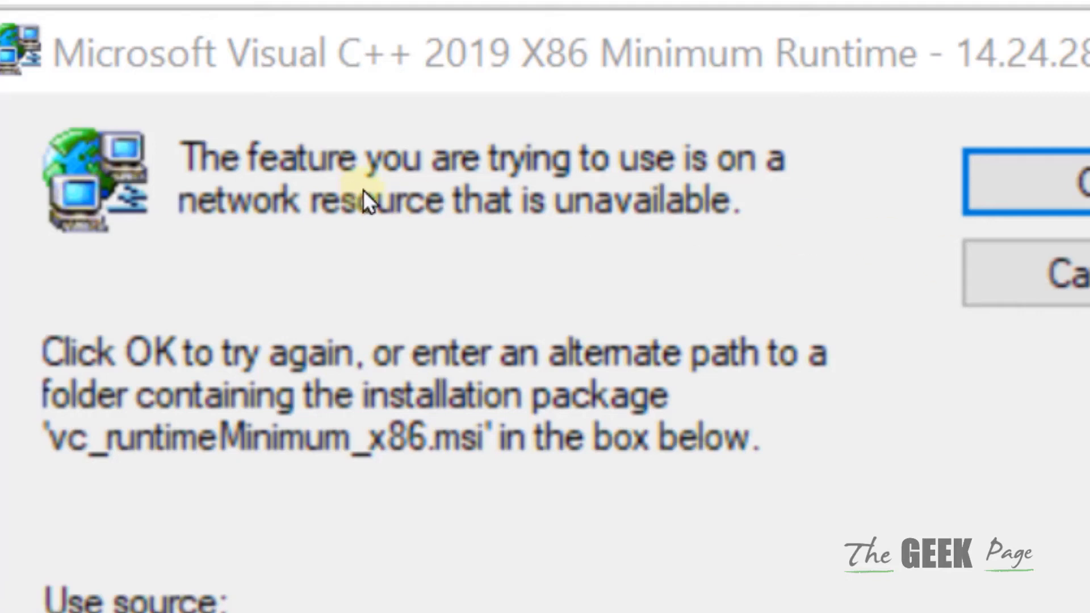
mouse_move(373, 205)
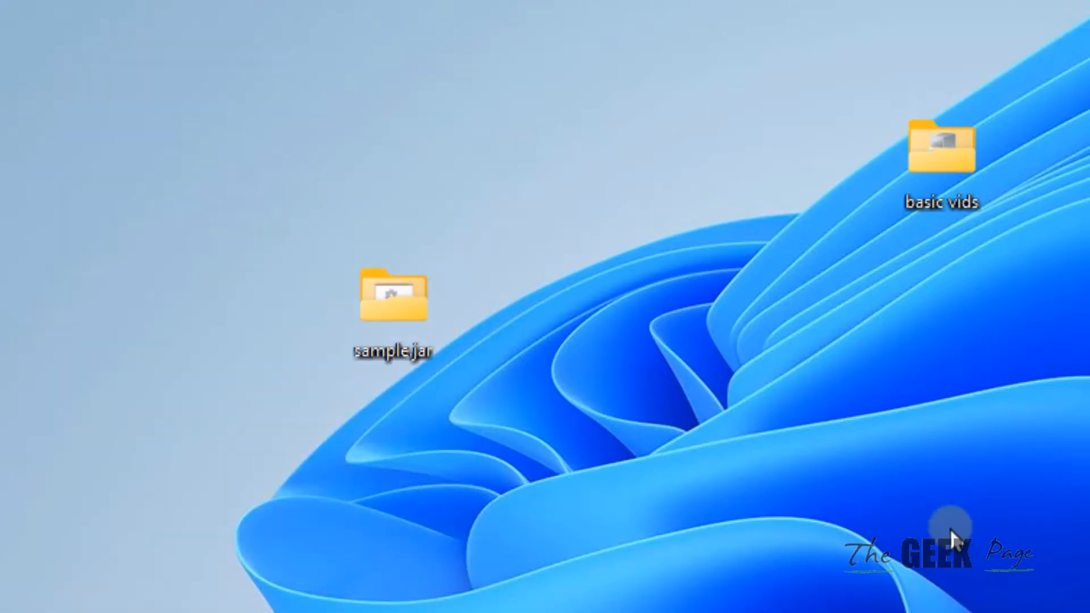
Launch the browser and search Google for 'program install and uninstall troubleshooter'.
left_click(494, 599)
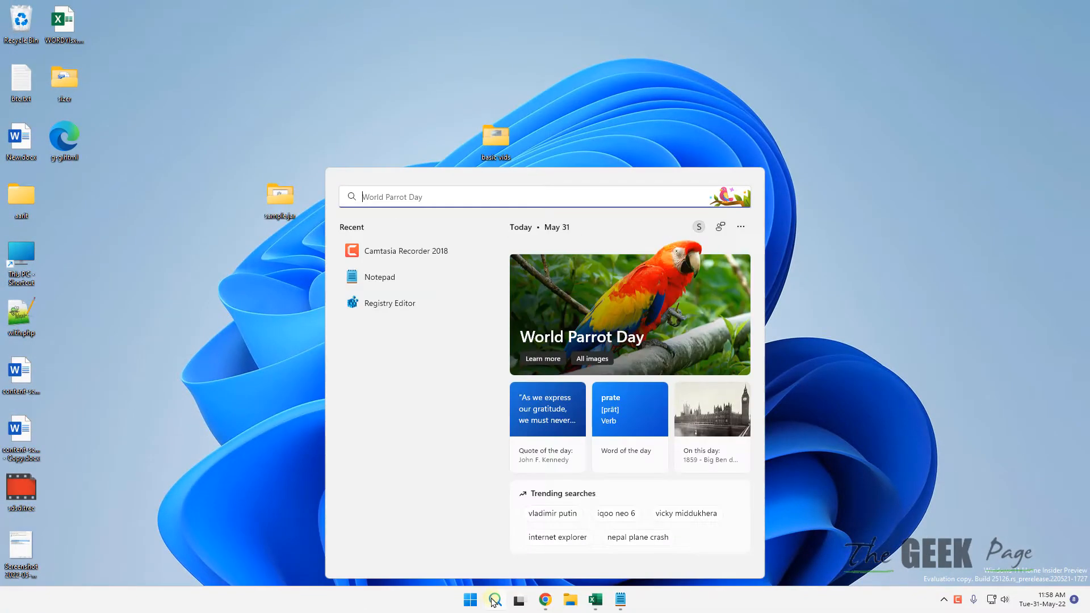
type("edg")
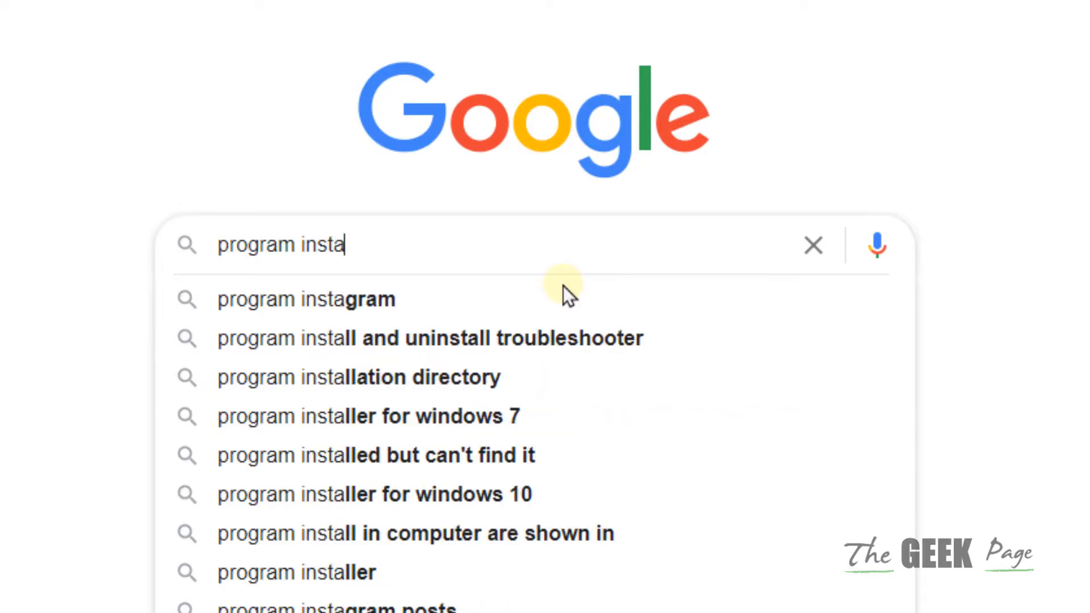
type("ll and uninstall troubleshooter")
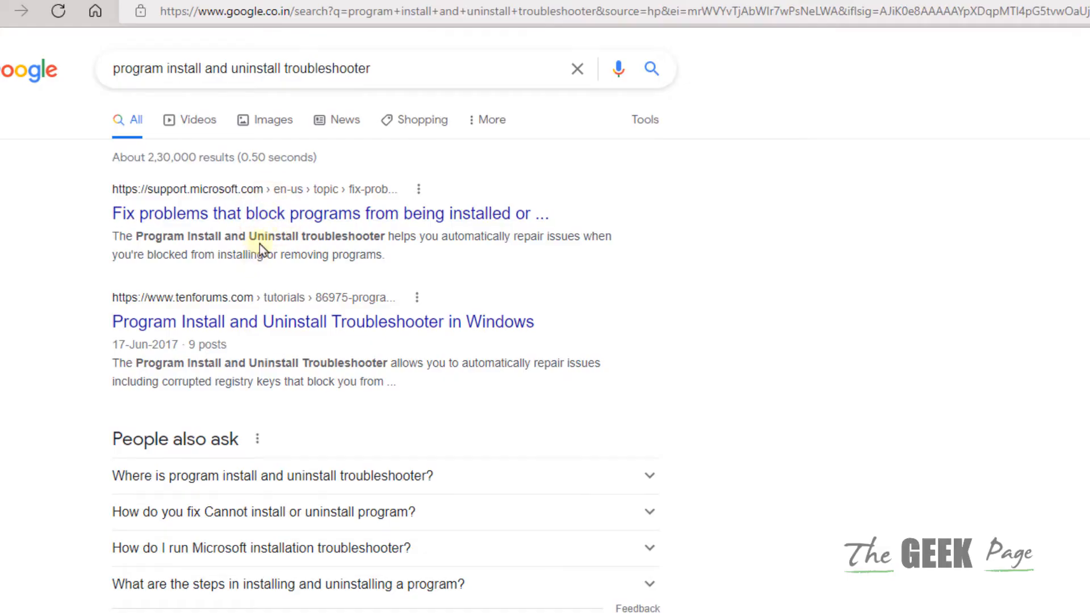
From Microsoft's blocked-installs support page, download the Program Install and Uninstall troubleshooter.
left_click(329, 214)
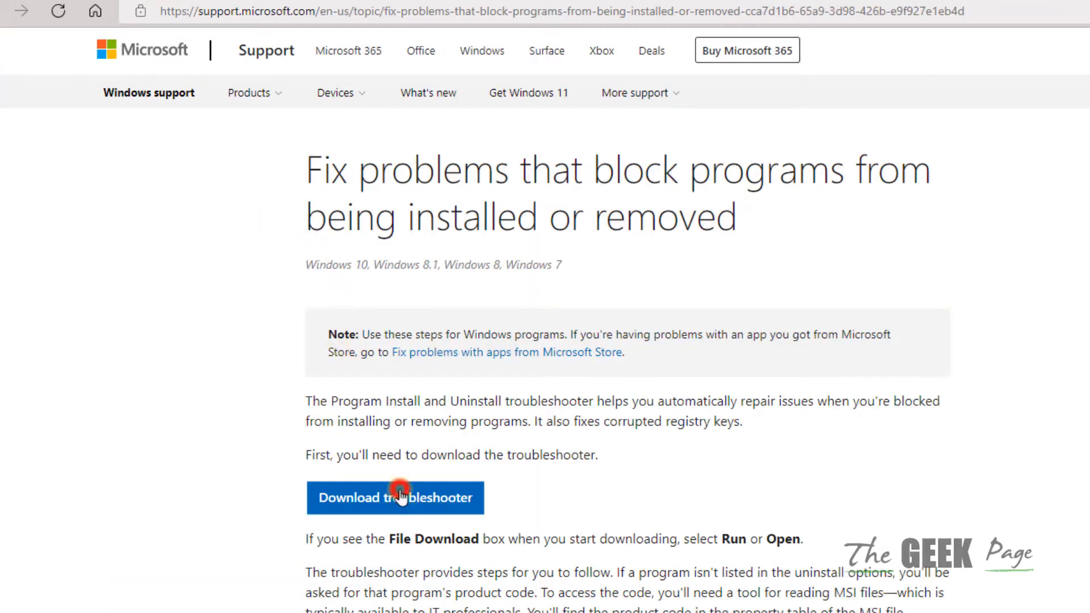
left_click(393, 498)
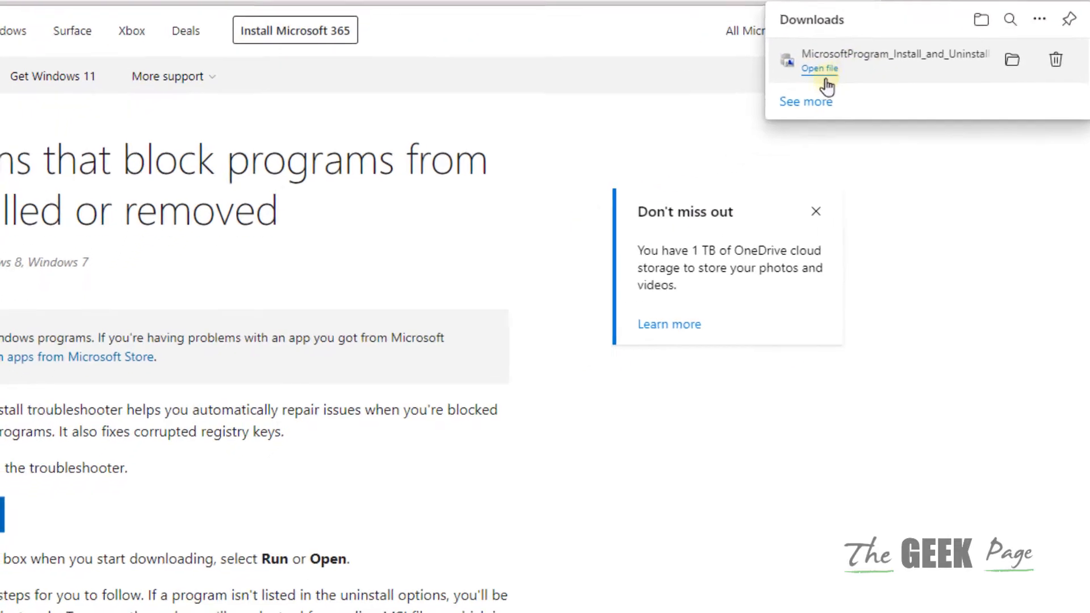
Run the downloaded troubleshooter through problem detection, then quit at the install/uninstall question.
left_click(818, 68)
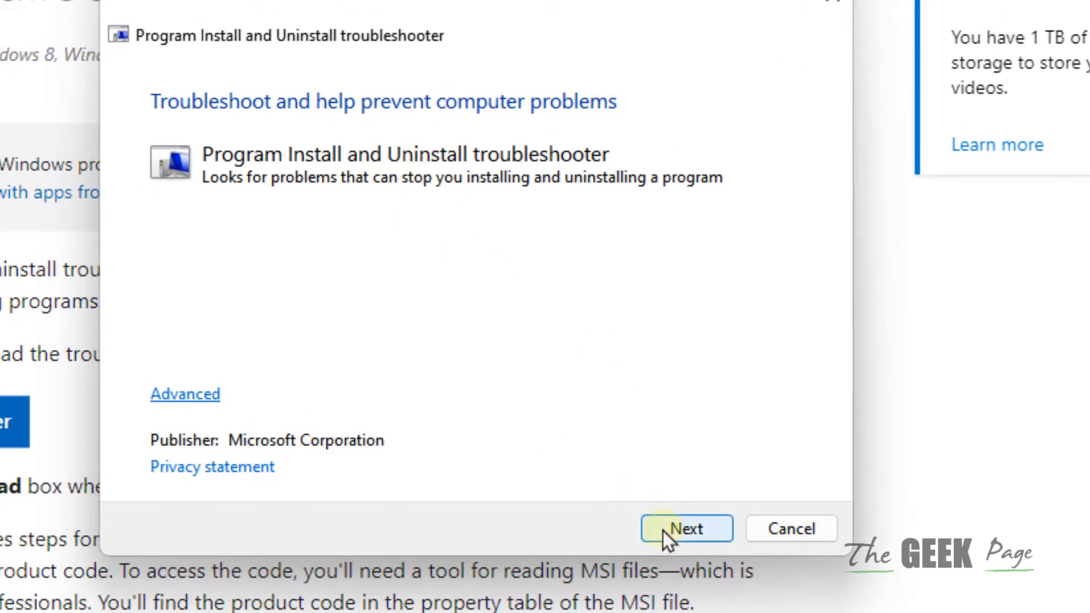
left_click(686, 528)
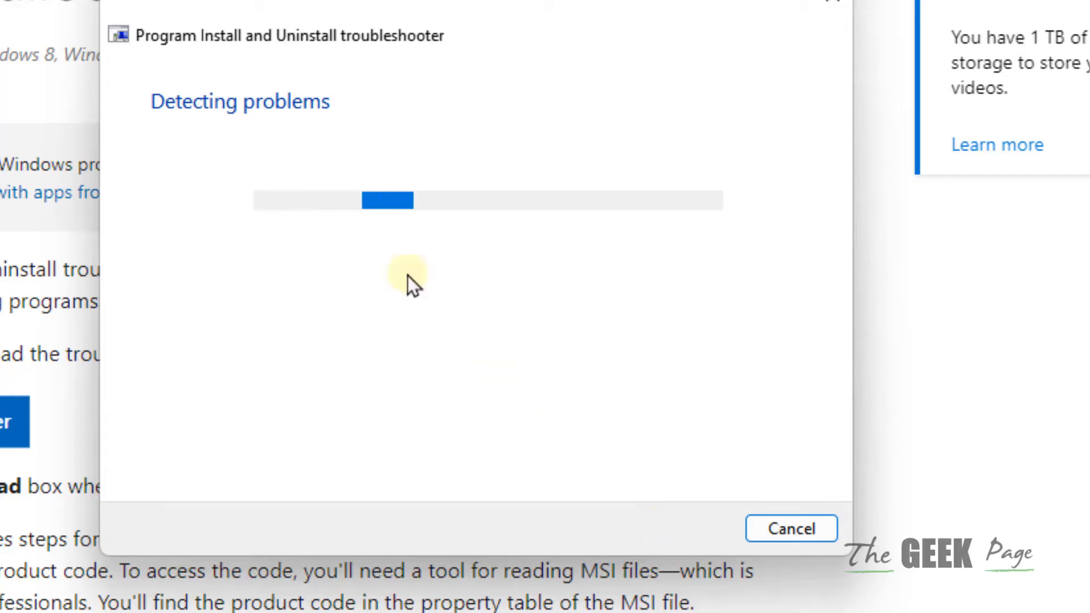
left_click(790, 528)
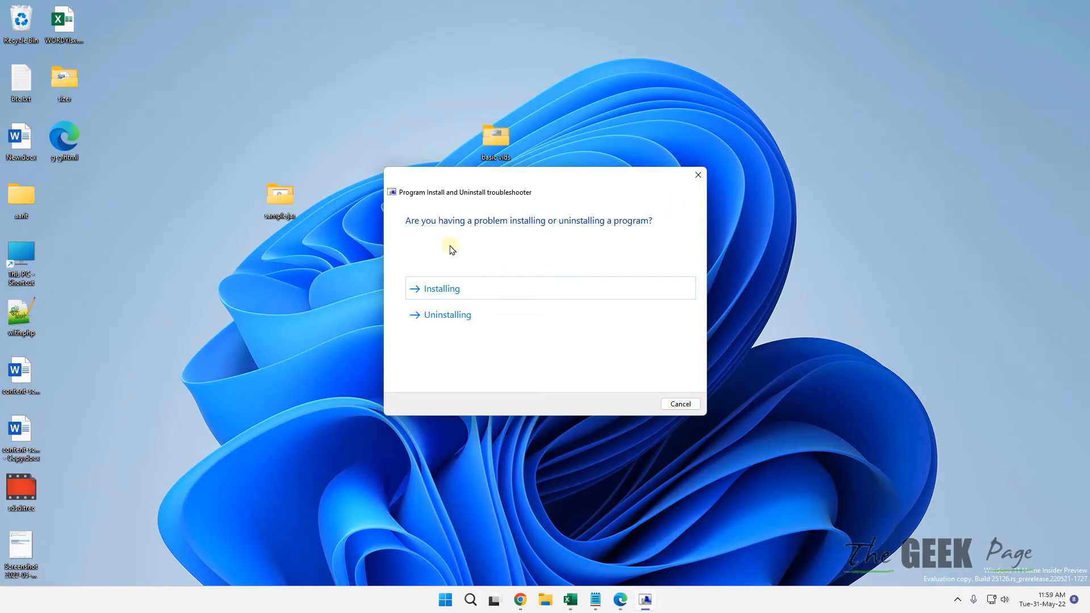
mouse_move(651, 212)
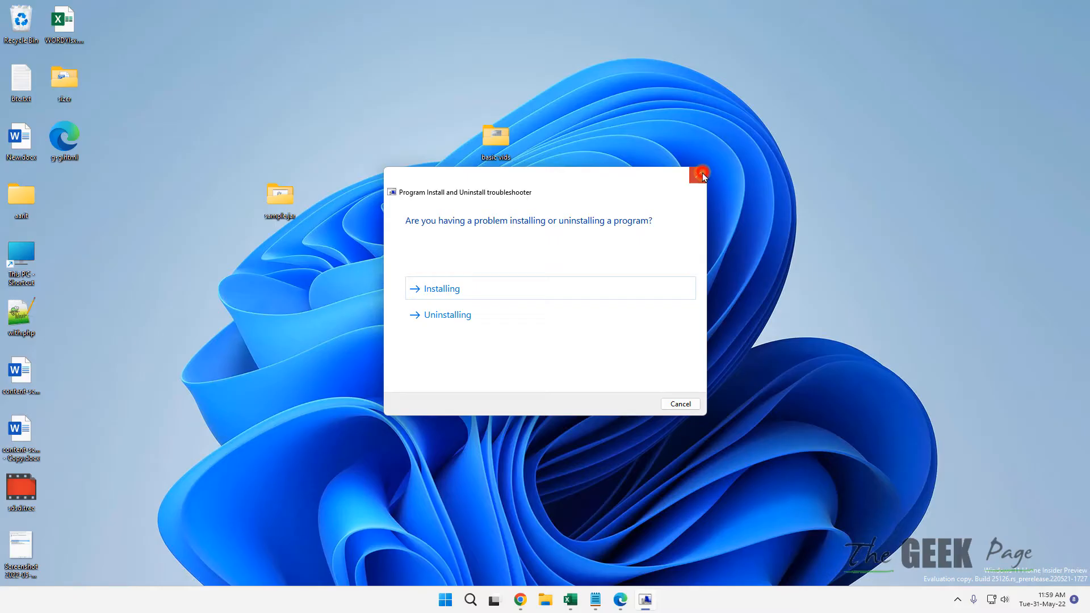
left_click(700, 173)
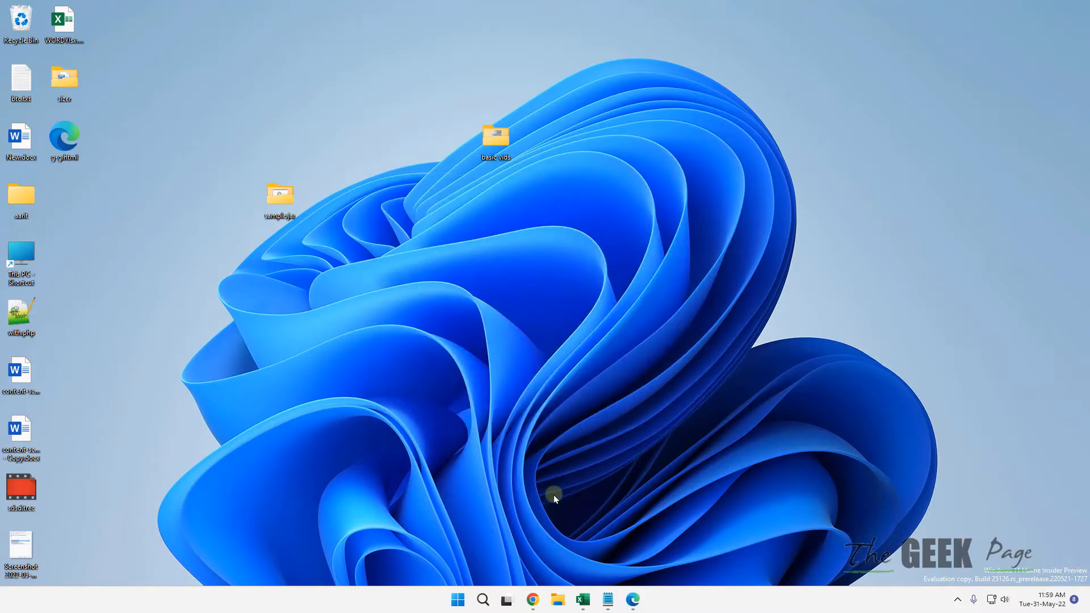
Search for 'services' and launch the Services app to find Windows Installer.
left_click(481, 599)
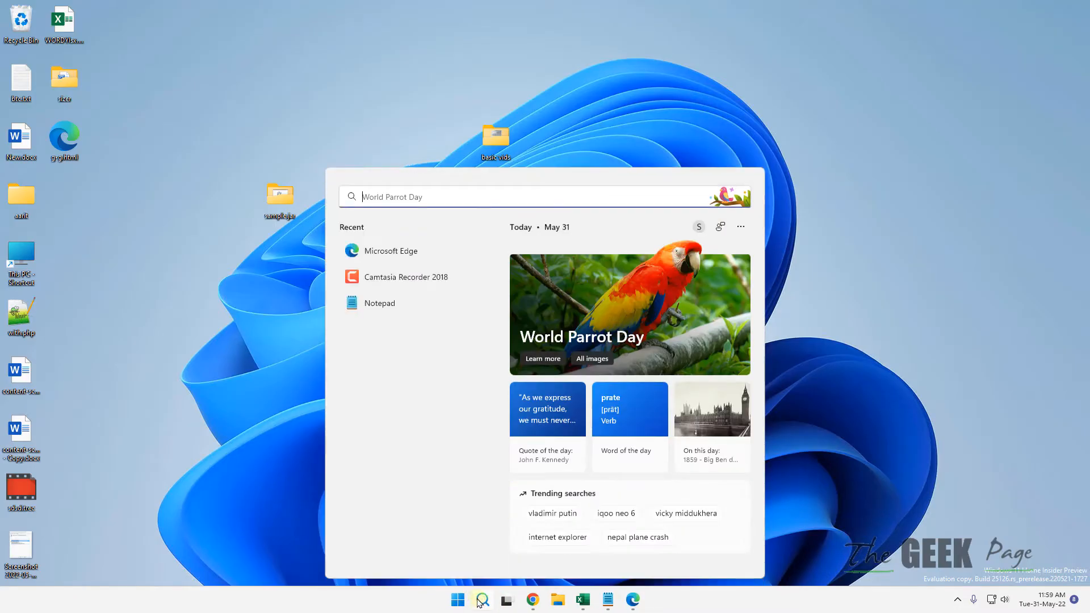
type("services")
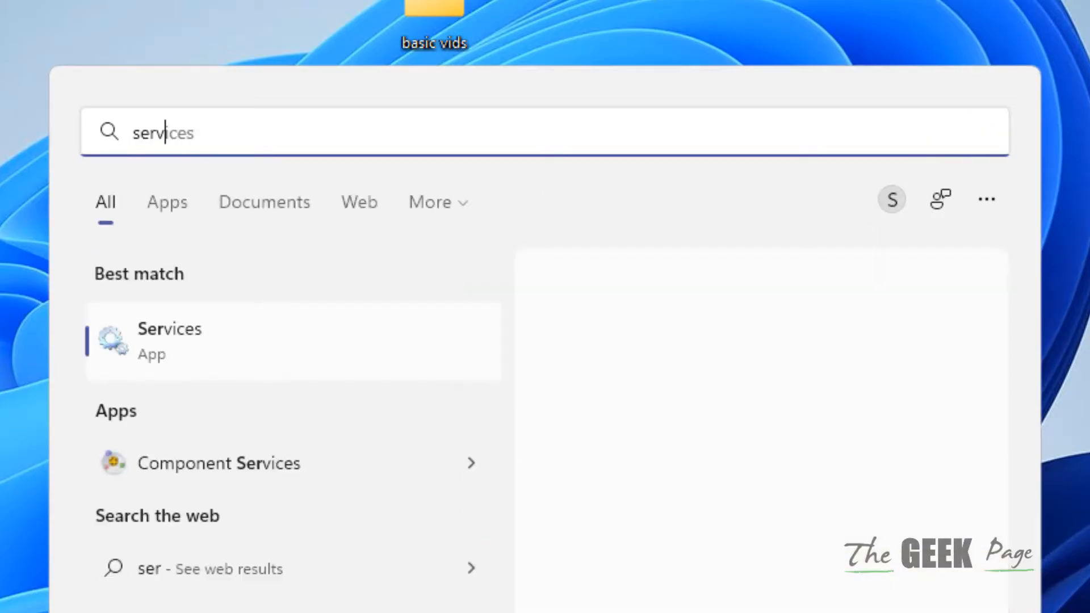
left_click(169, 340)
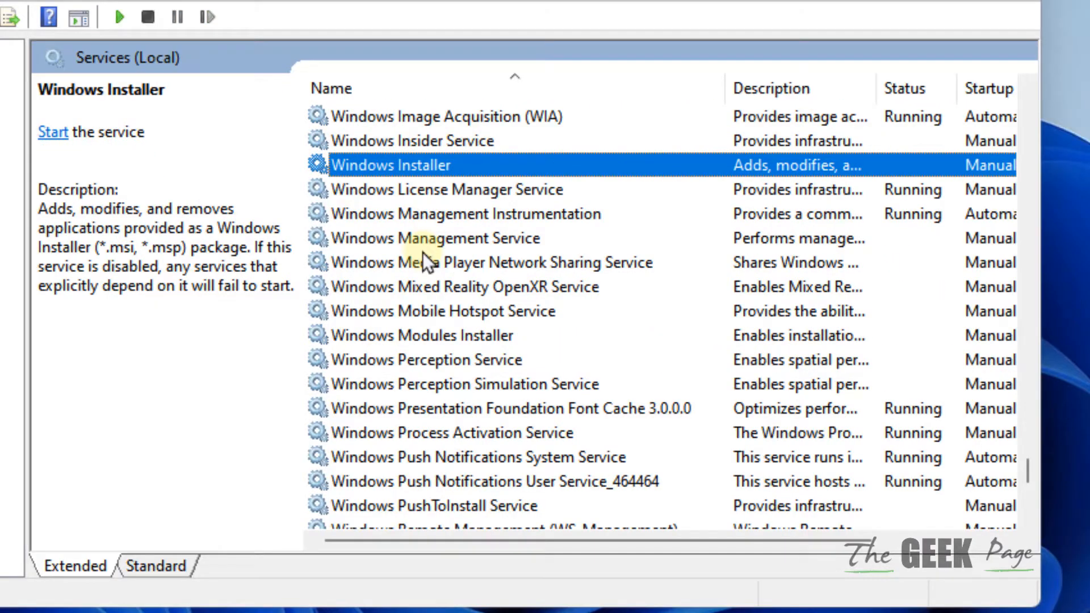
mouse_move(458, 197)
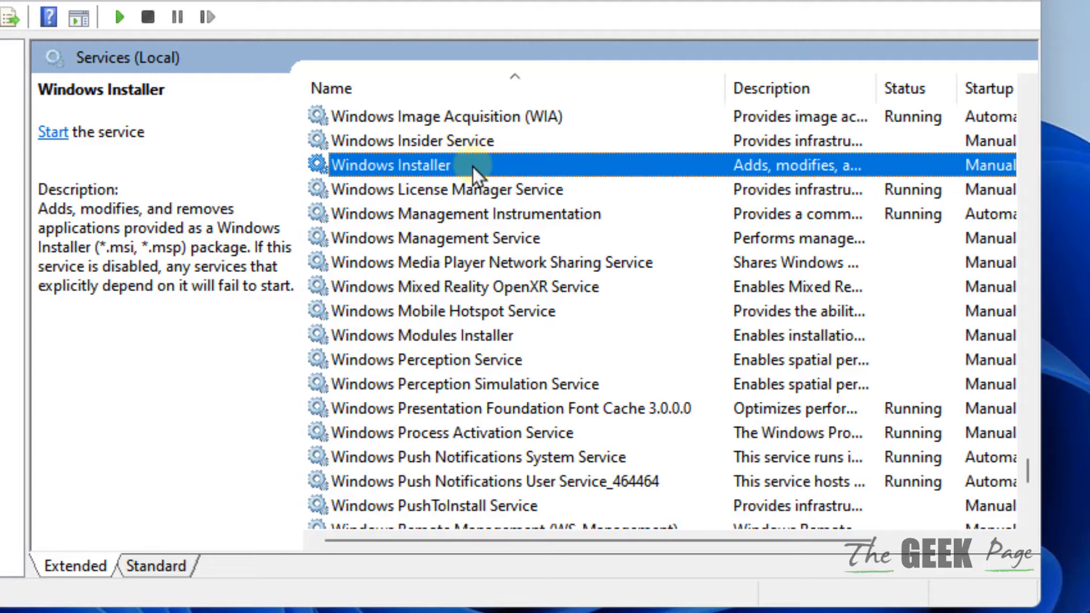
Start the Windows Installer service from its properties so it shows Running, then close Services.
double_click(390, 165)
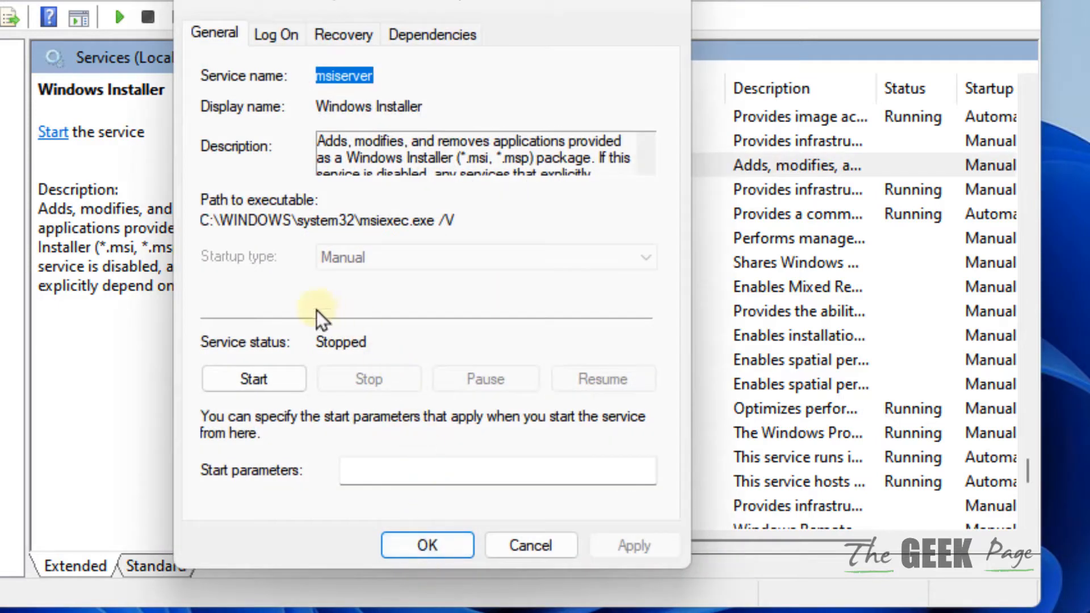
left_click(253, 380)
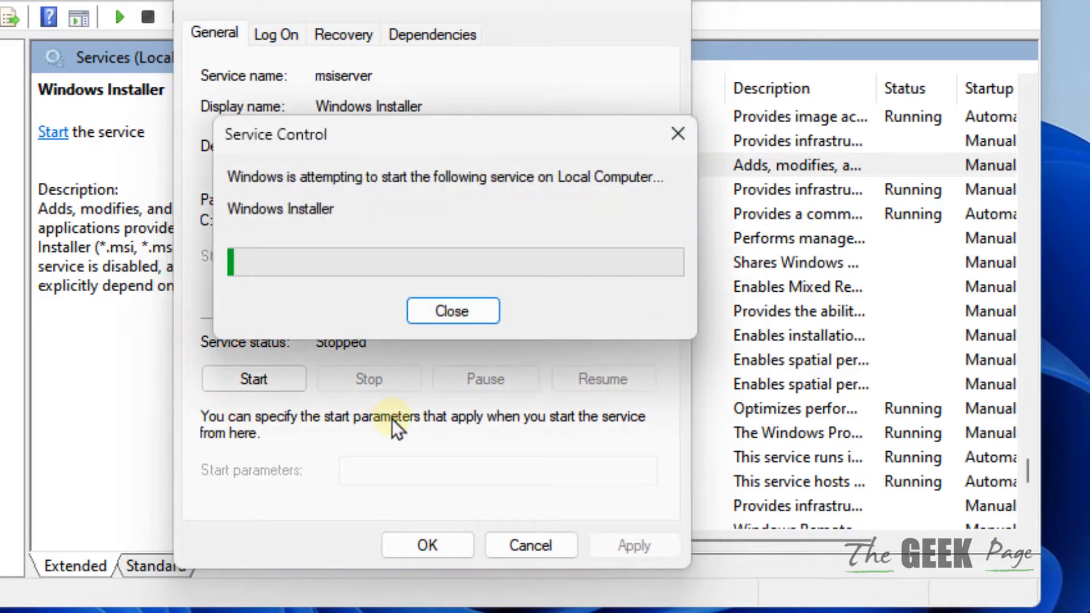
left_click(453, 311)
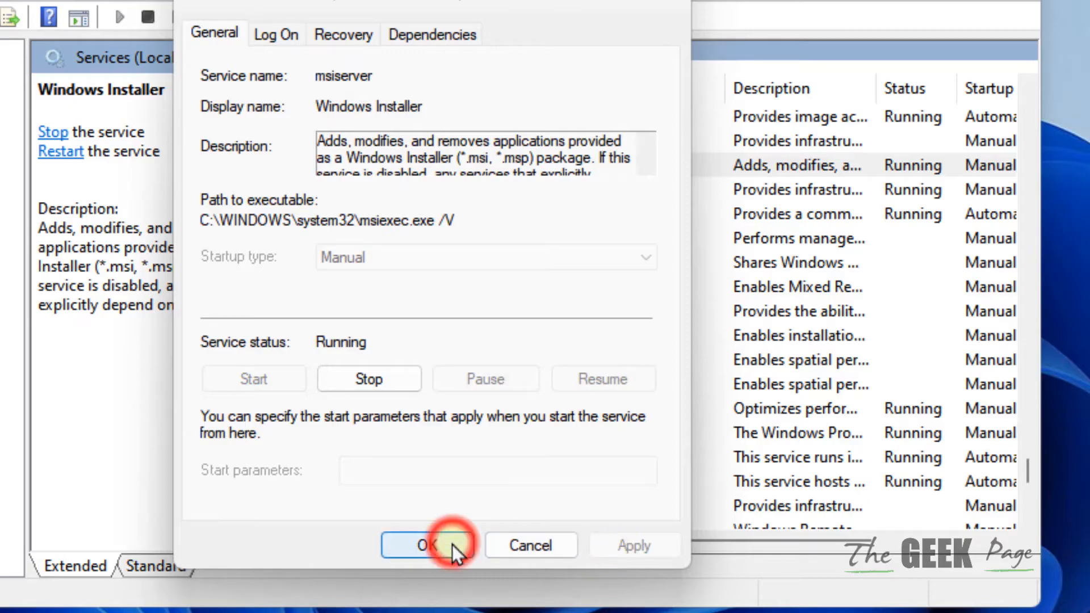
left_click(428, 545)
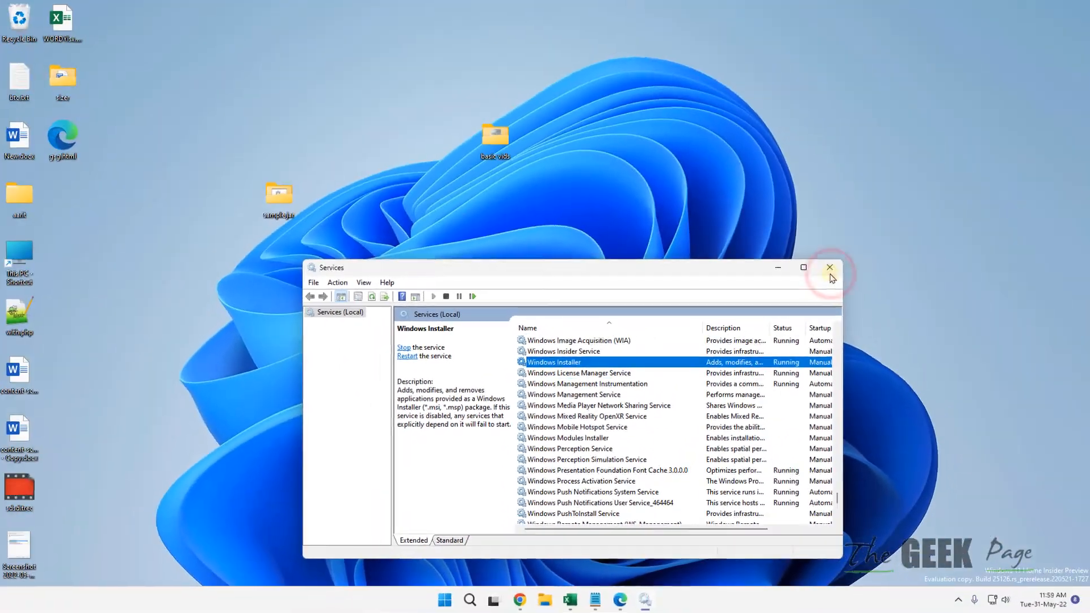
left_click(828, 266)
type("registry e")
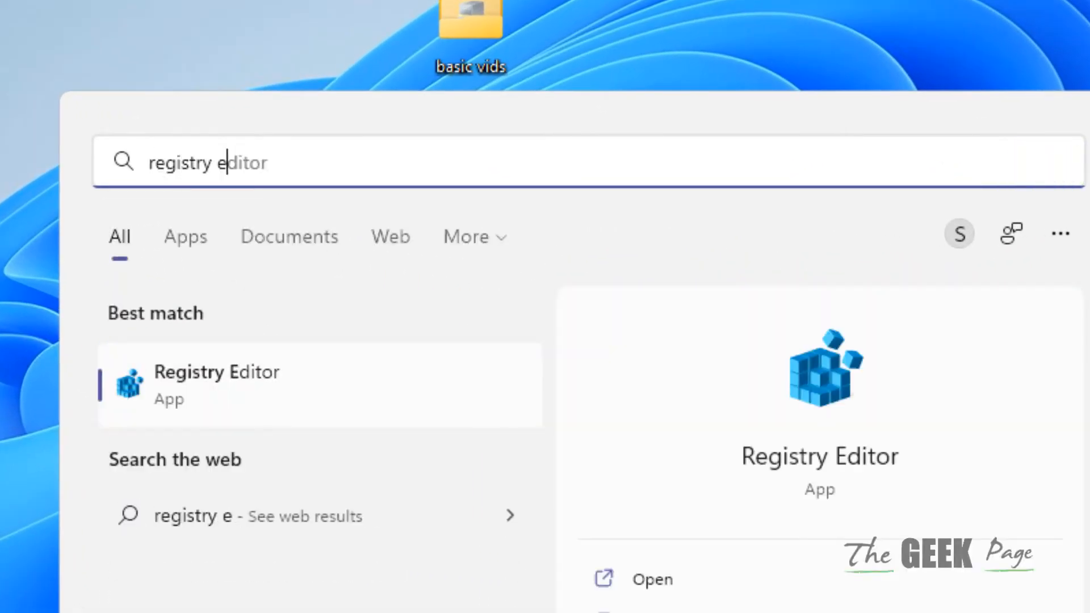
Search for 'registry editor' and launch it, approving the User Account Control prompt.
type("ditor")
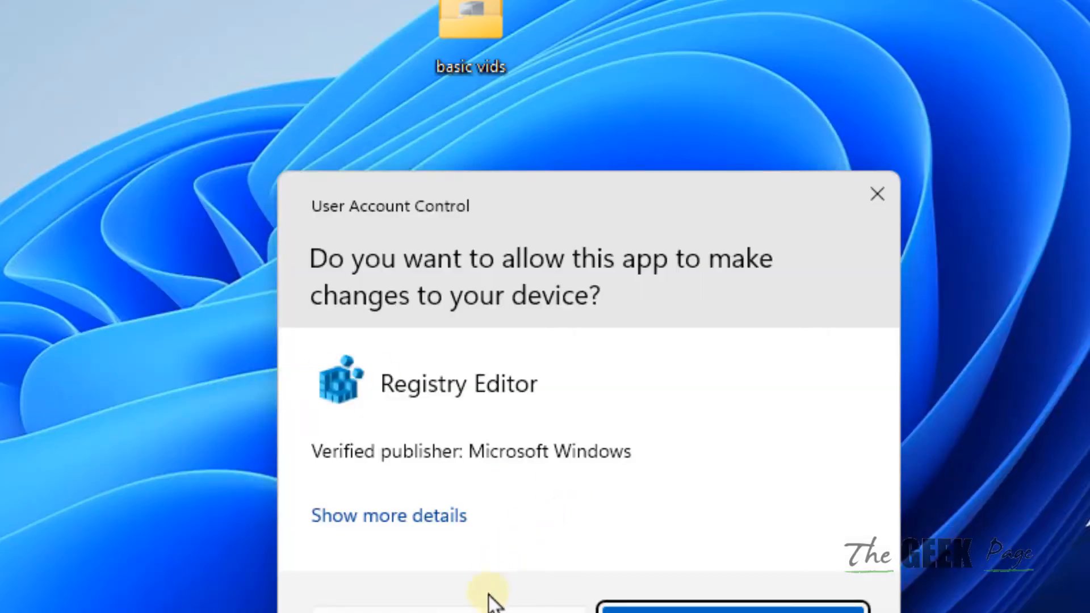
left_click(730, 605)
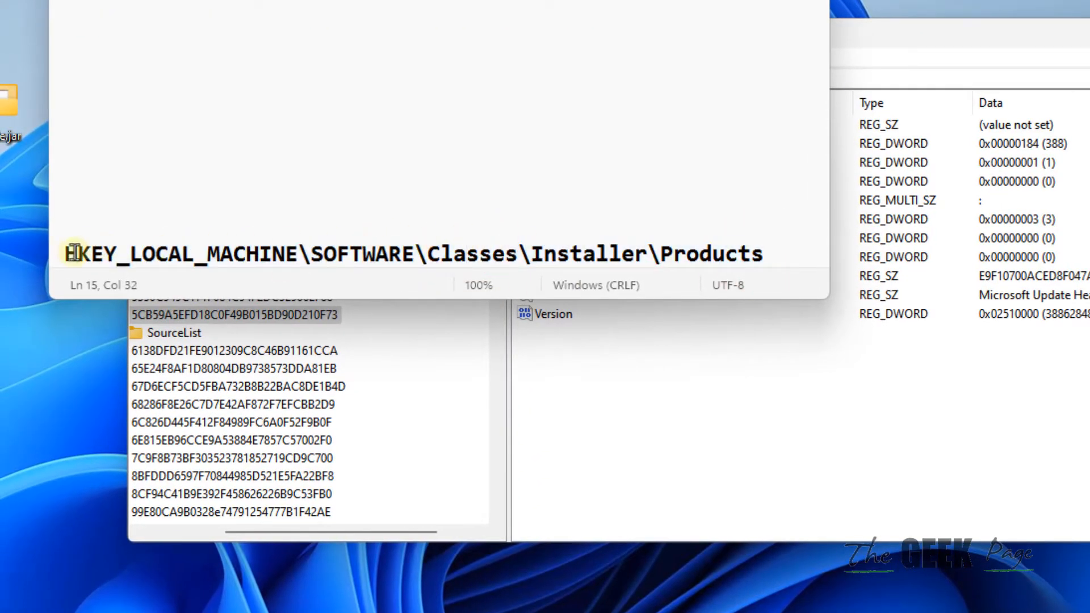
Paste HKEY_LOCAL_MACHINE\SOFTWARE\Classes\Installer\Products into the address bar and show its subkeys.
triple_click(403, 253)
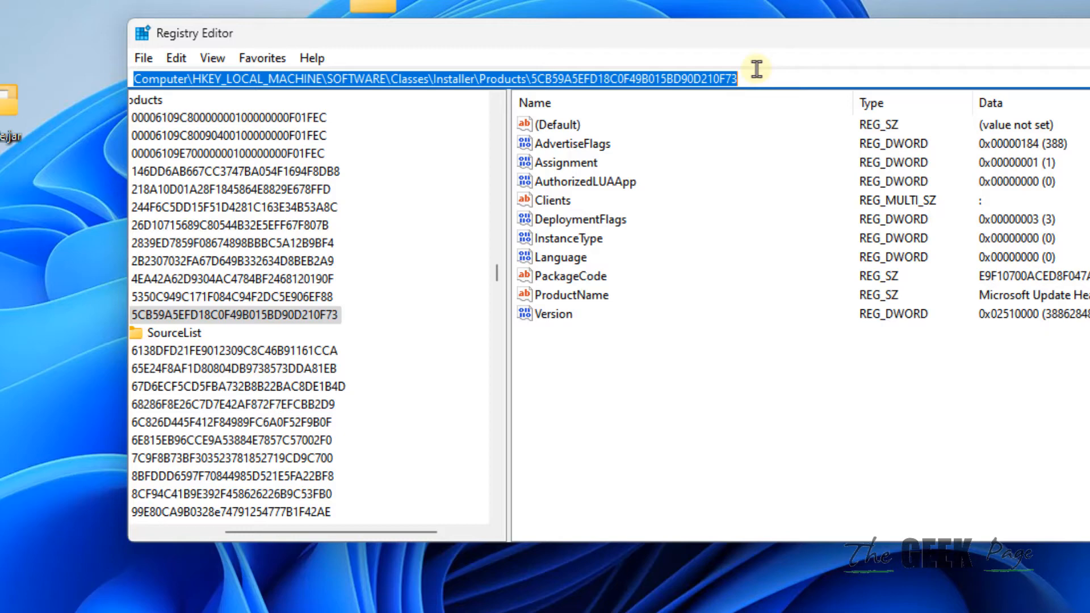
left_click(154, 100)
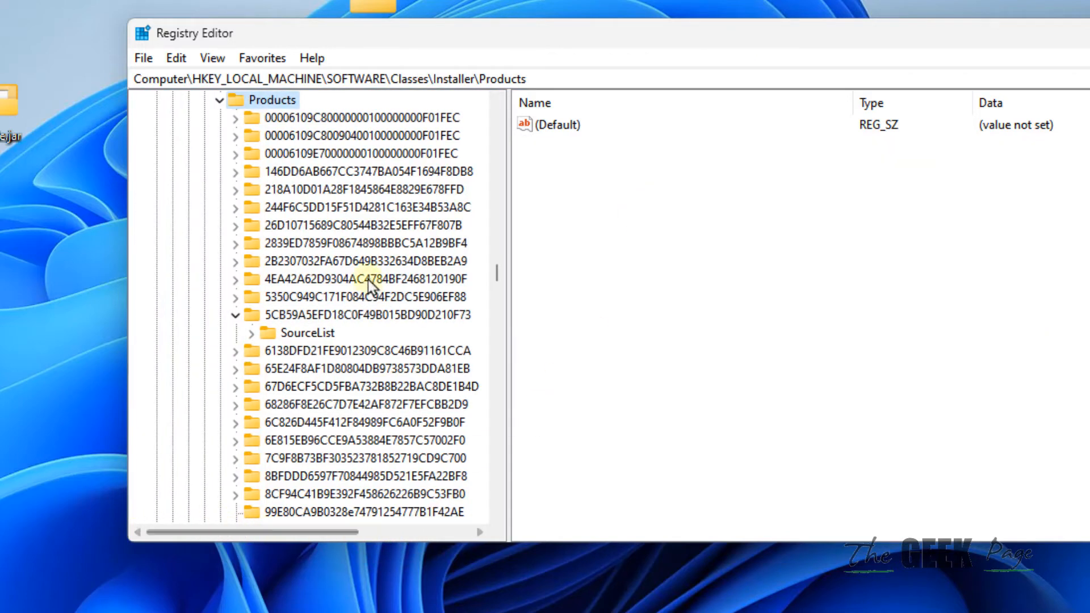
scroll("up", 3)
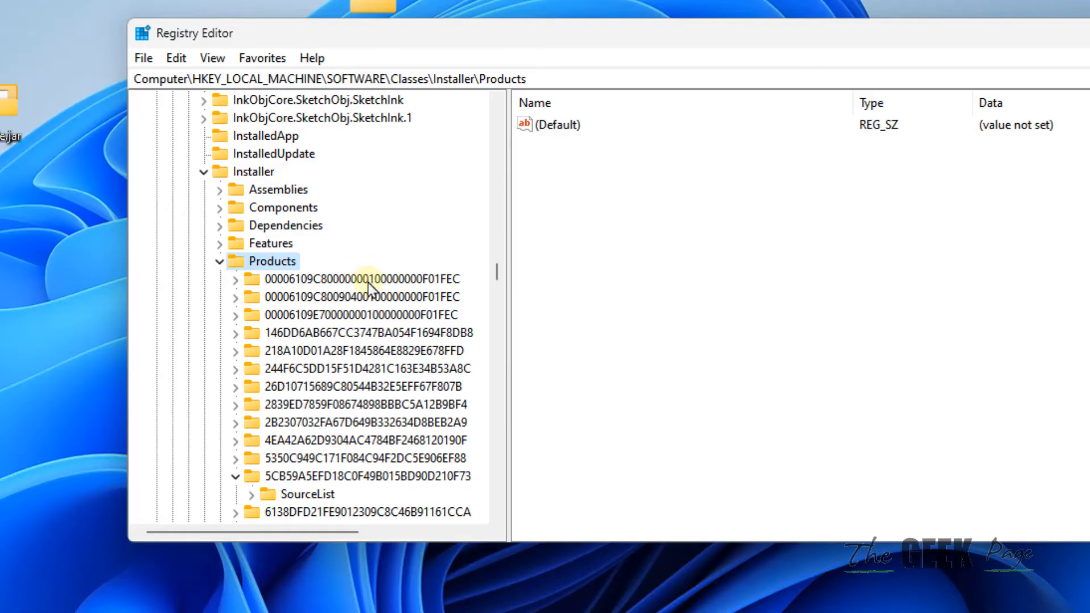
mouse_move(530, 325)
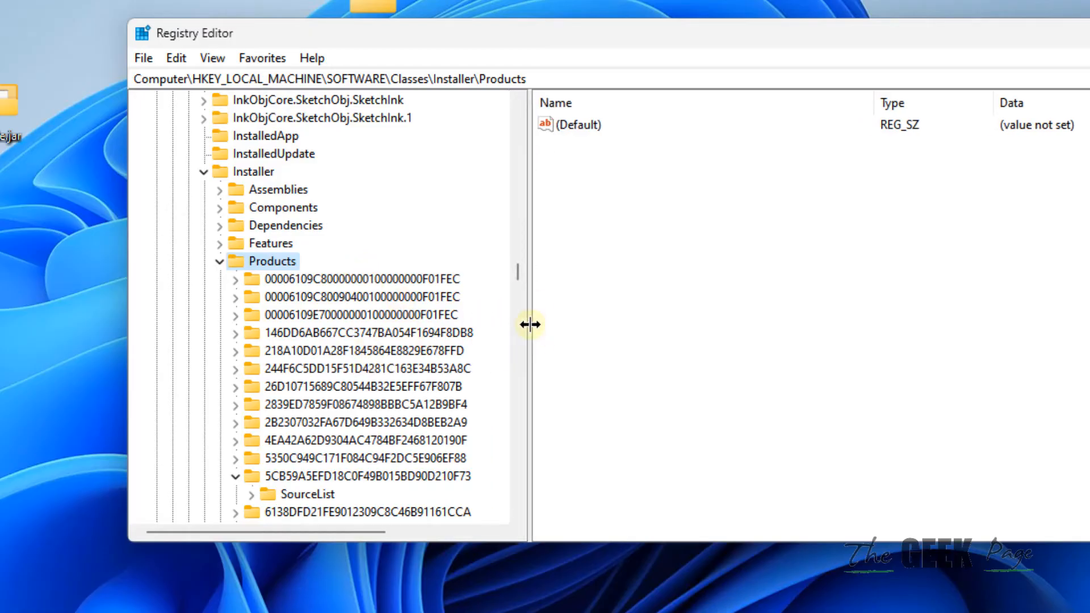
Read the first product key's ProductName value, then cancel without saving changes.
left_click(355, 286)
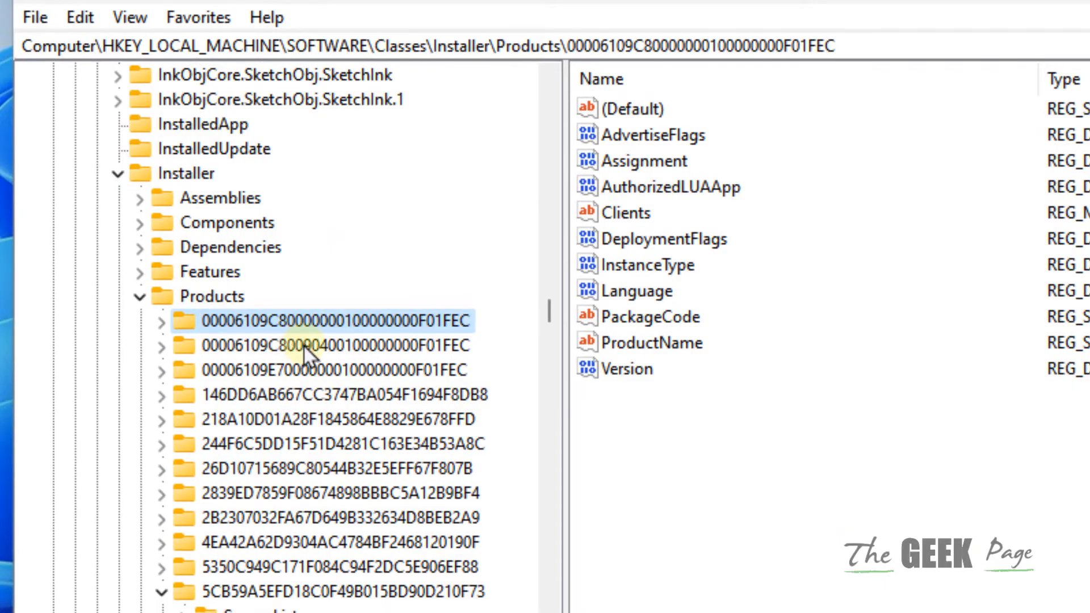
left_click(654, 342)
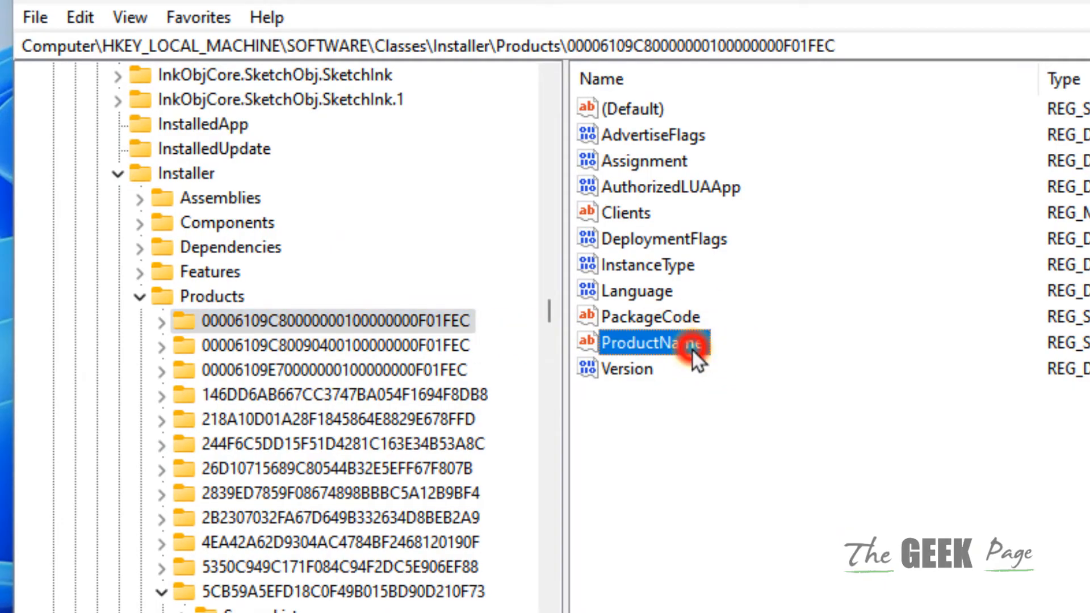
double_click(649, 343)
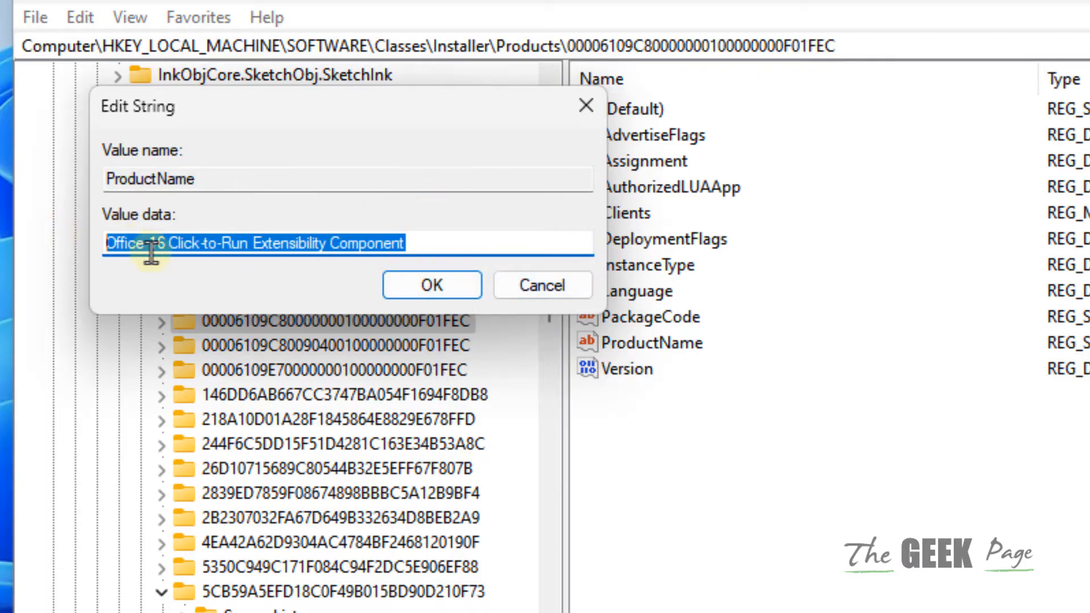
type("16")
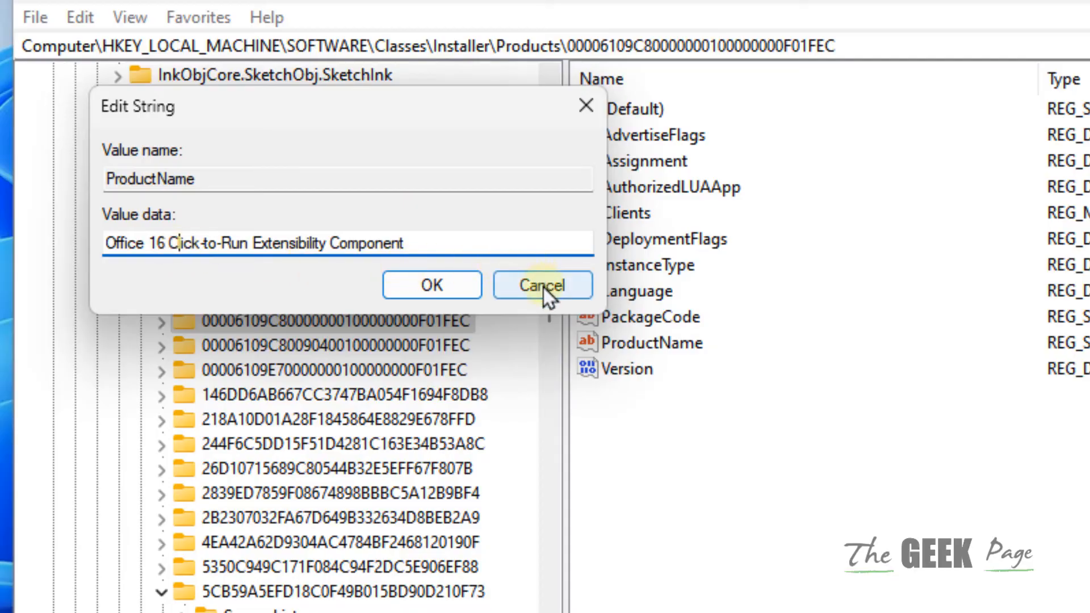
left_click(541, 284)
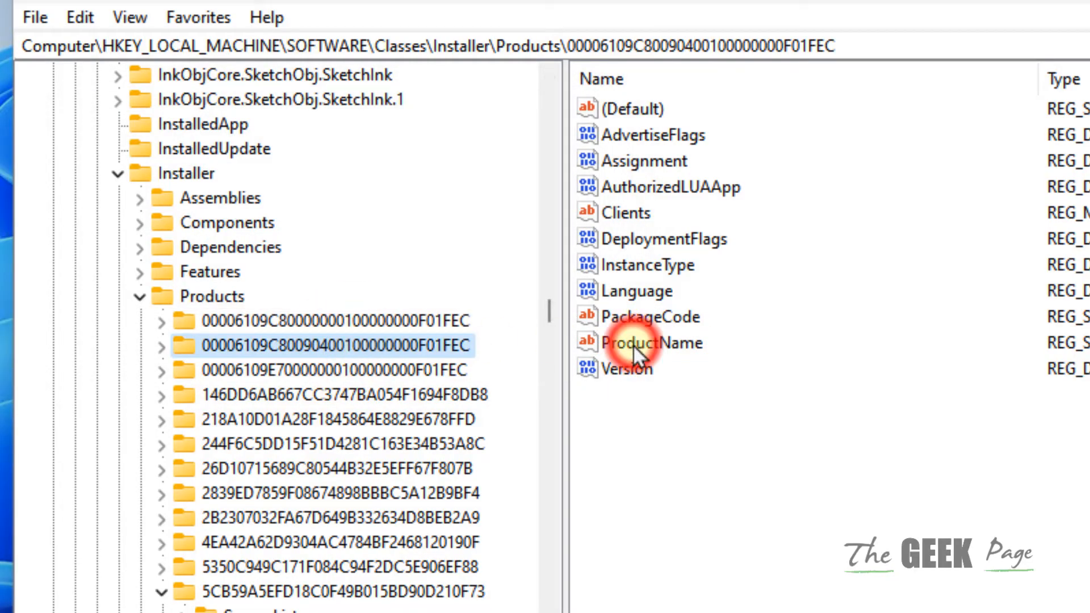
Check ProductName of the 146DD6AB667CC3747BA054F1694F8DB8 key and the next product key.
left_click(652, 343)
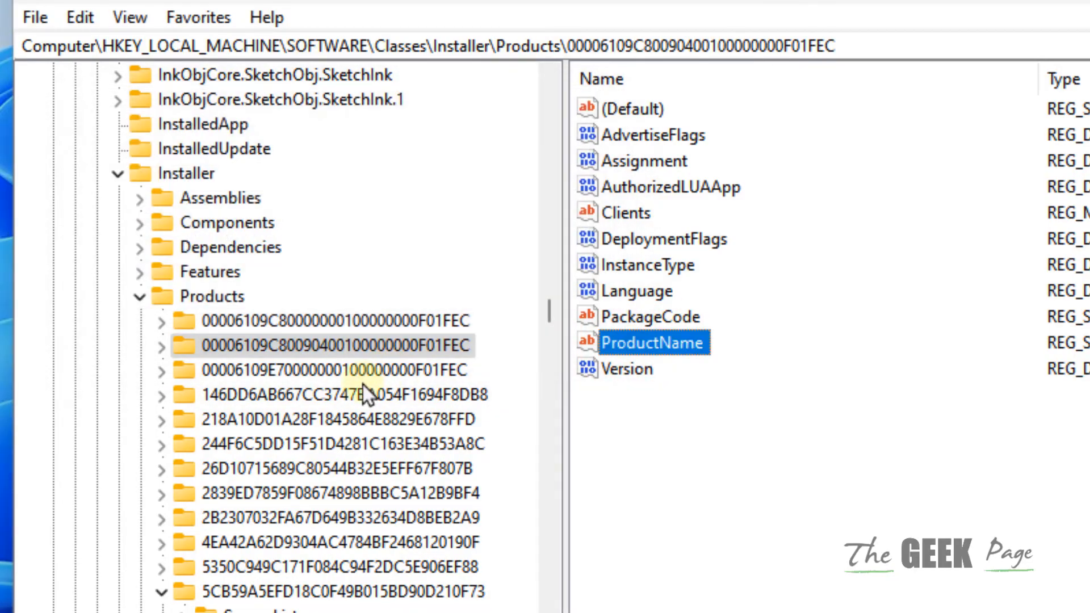
left_click(344, 394)
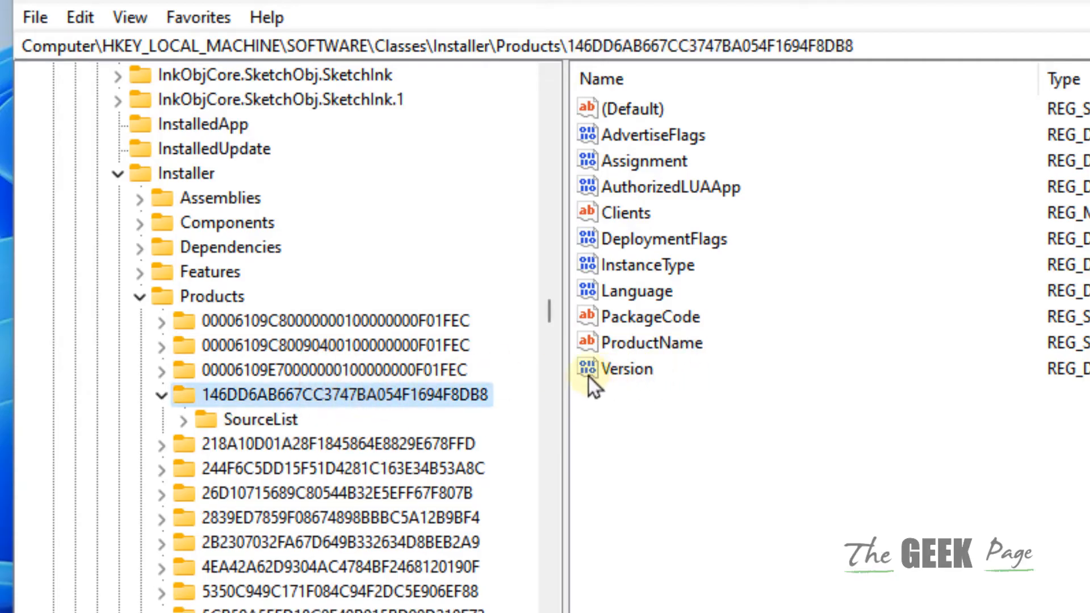
double_click(652, 342)
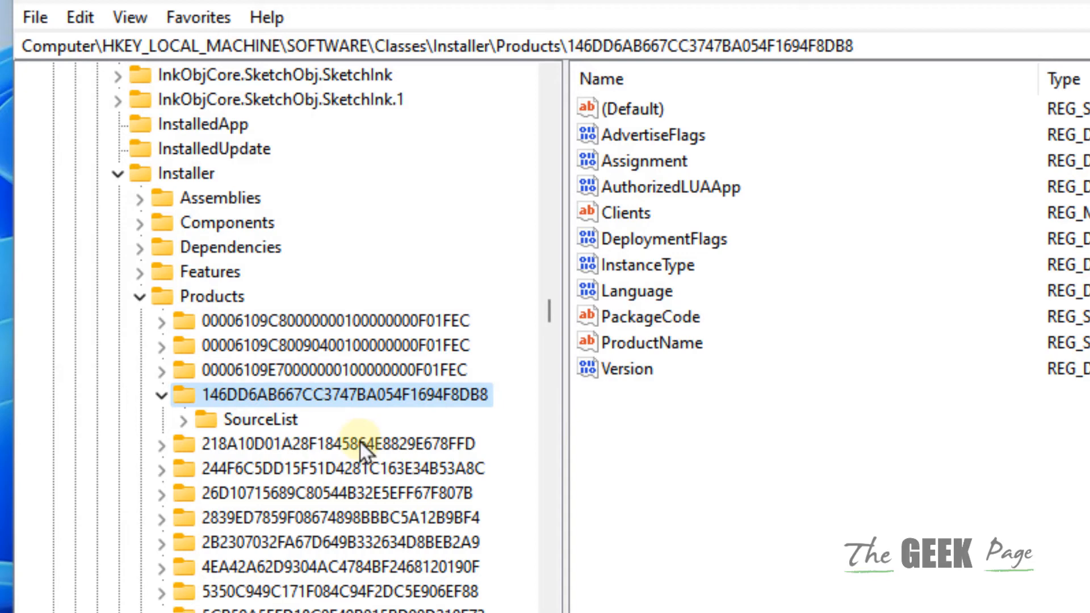
double_click(681, 343)
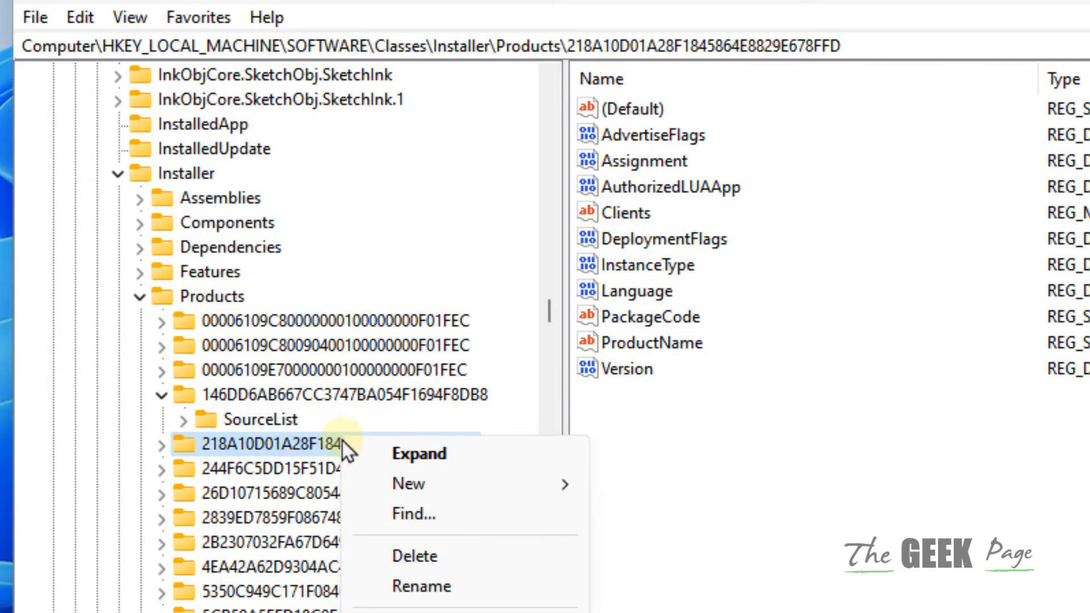
mouse_move(744, 497)
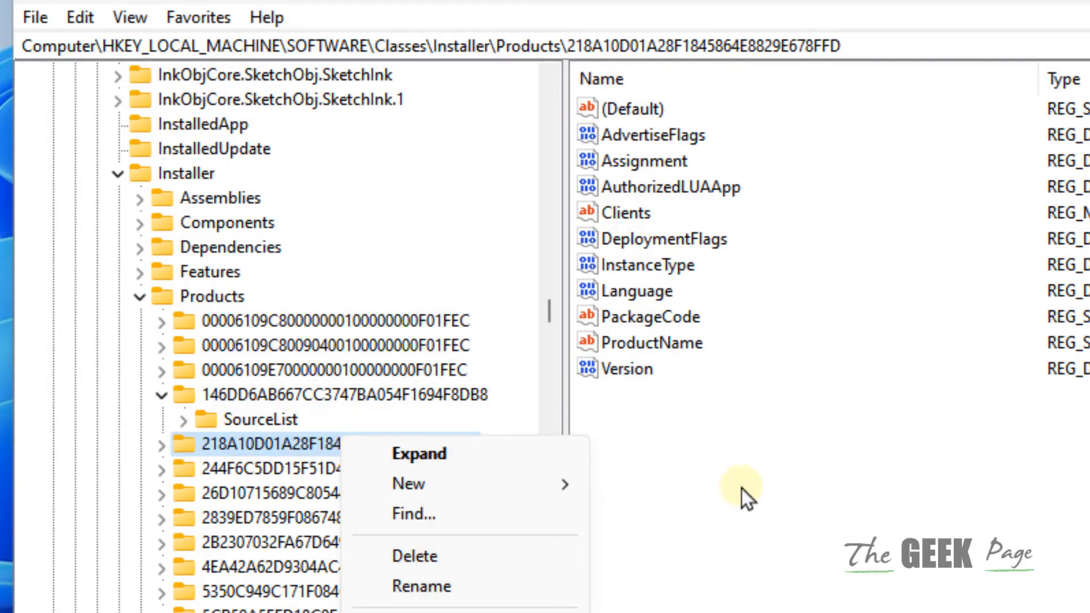
left_click(653, 342)
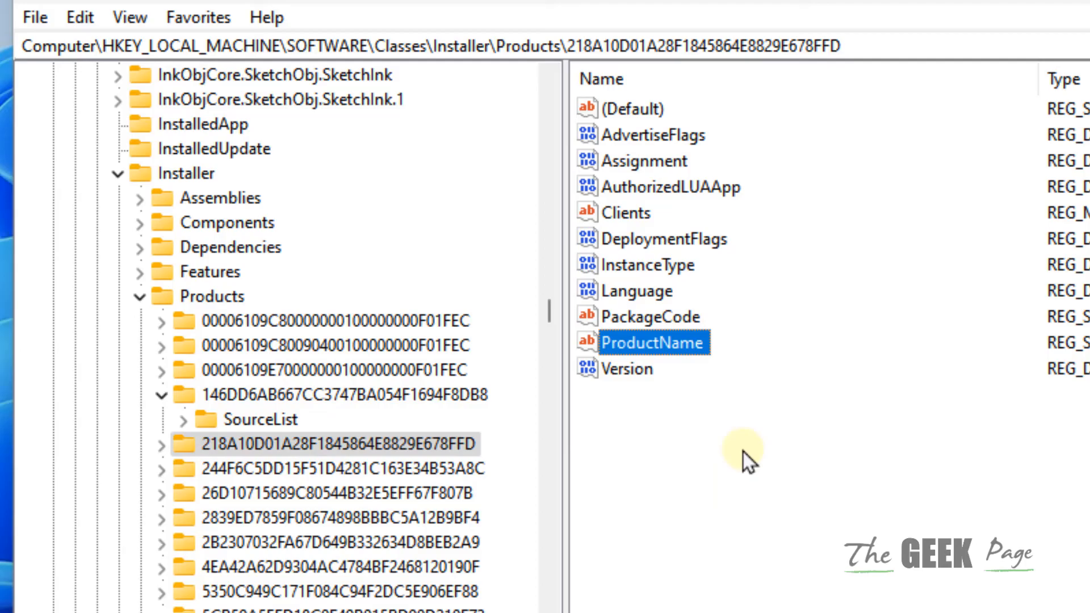